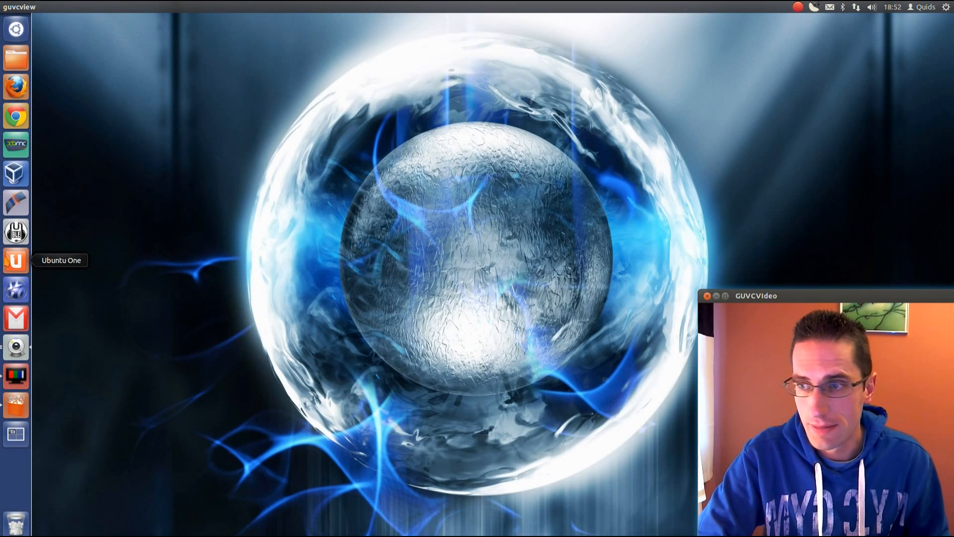
pyautogui.moveTo(37, 382)
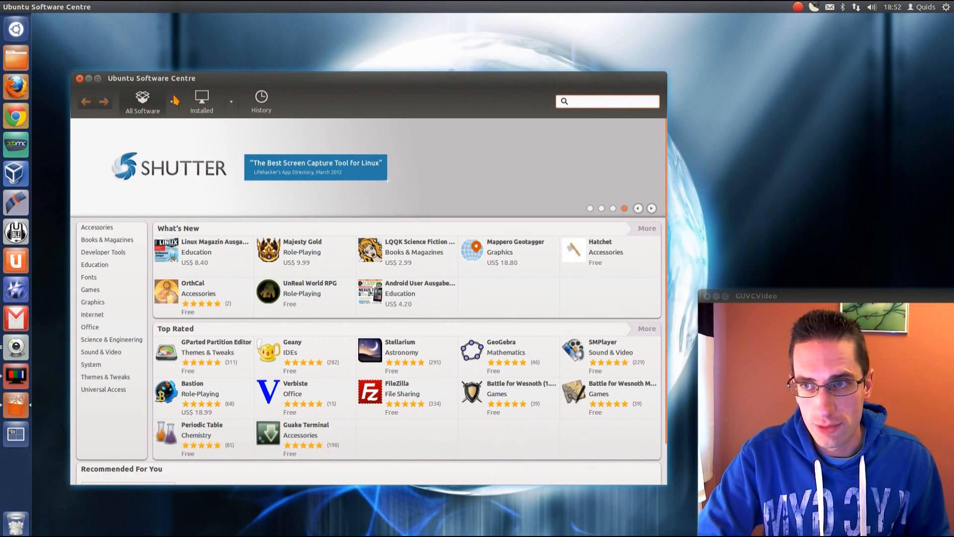
pyautogui.moveTo(190, 150)
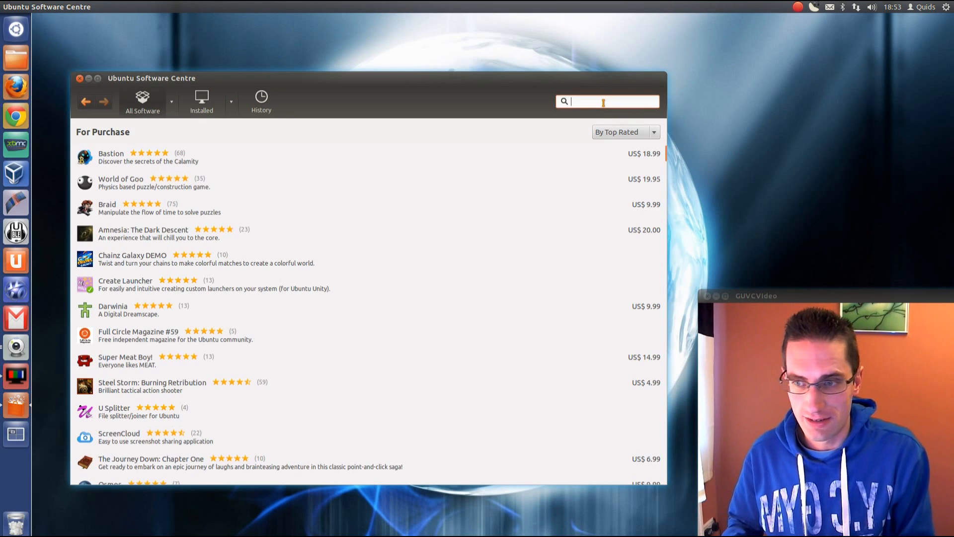
# - Search Ubuntu Software Centre for 'create launcher' and view the Create Launcher details
pyautogui.write('create')
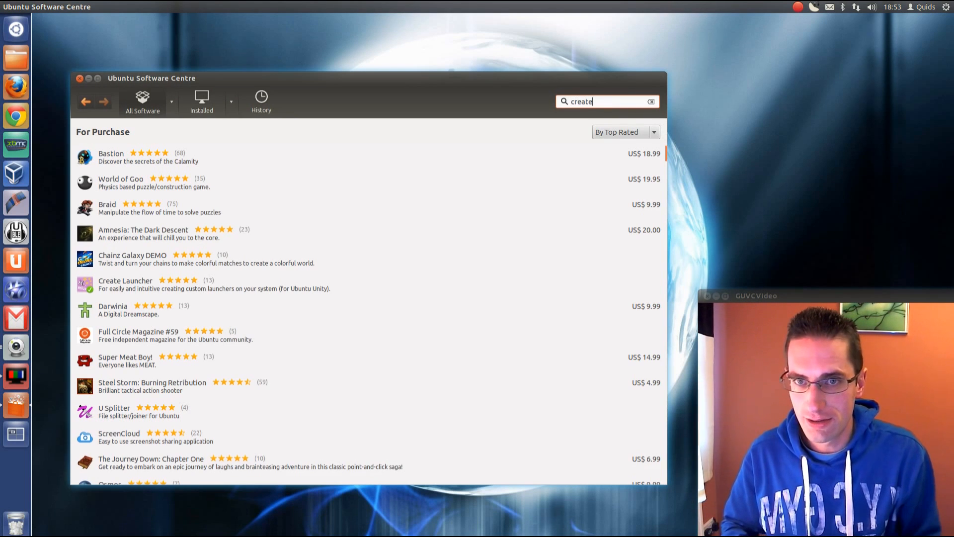
pyautogui.click(624, 132)
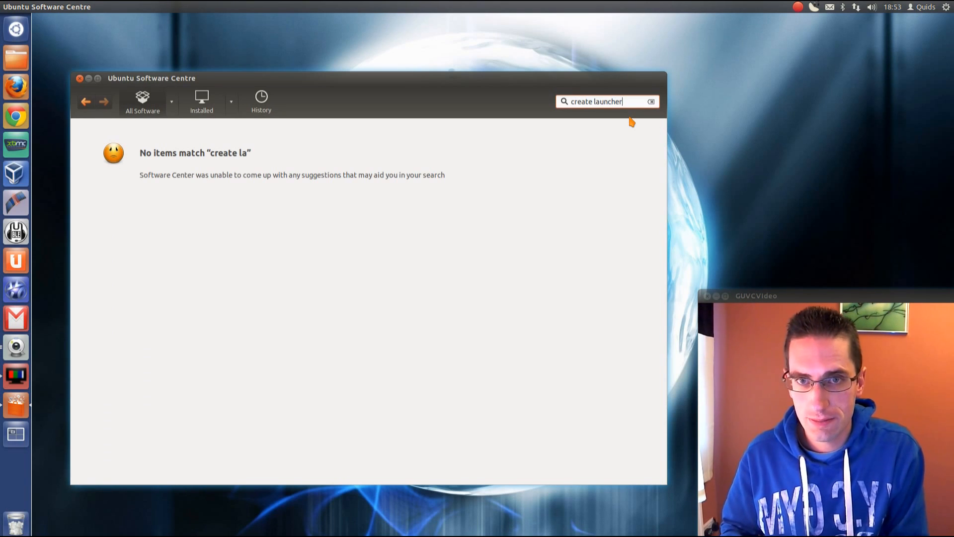
pyautogui.press('Return')
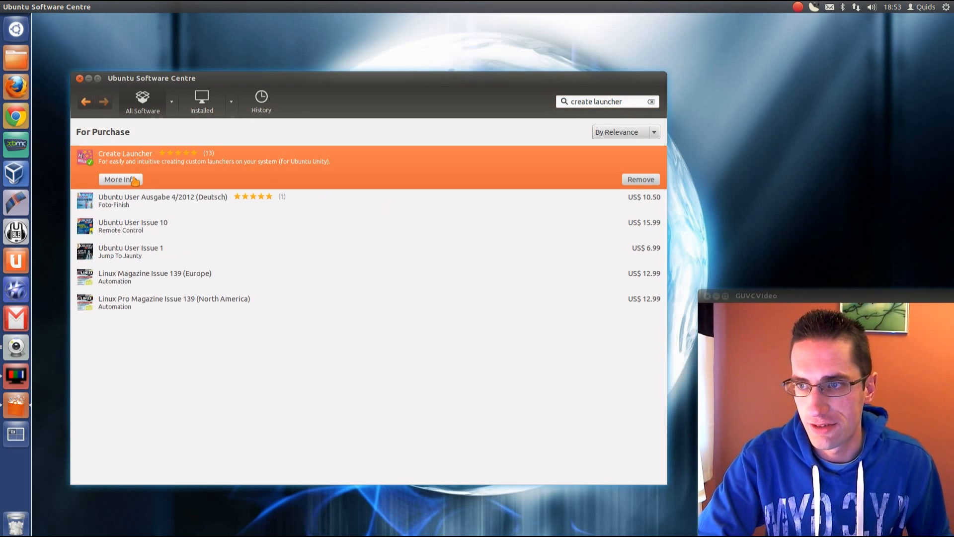
pyautogui.click(117, 179)
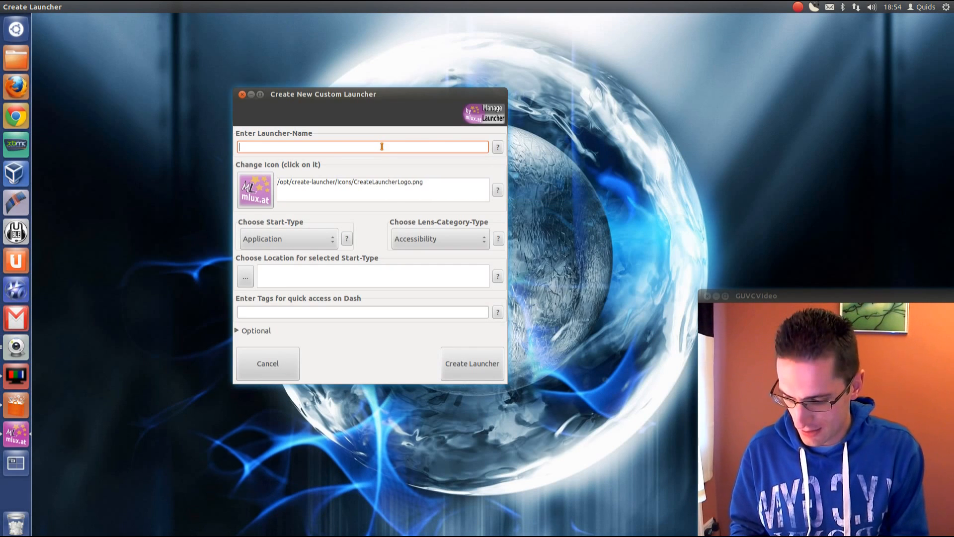
# - Enter 'Nikki and the Robots' as the launcher name
pyautogui.write('Nikki and')
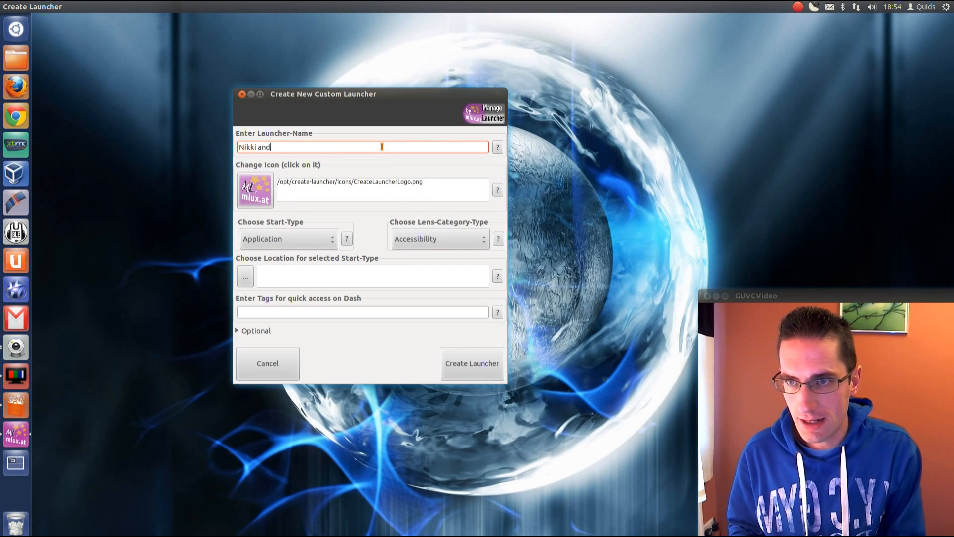
pyautogui.write('the Robots')
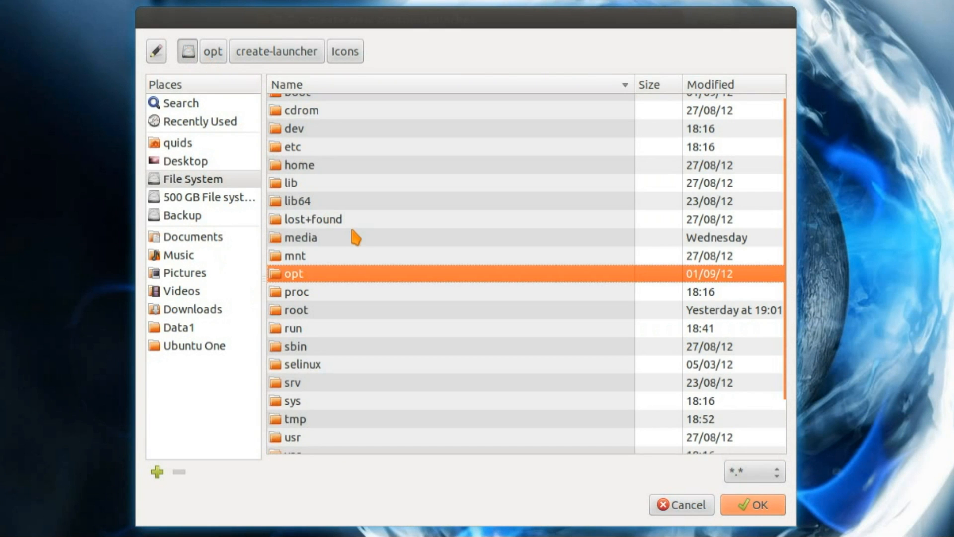
# - Pick icon-128.png from /usr/local/games/nikki/data/png as the launcher icon
pyautogui.scroll(-3)
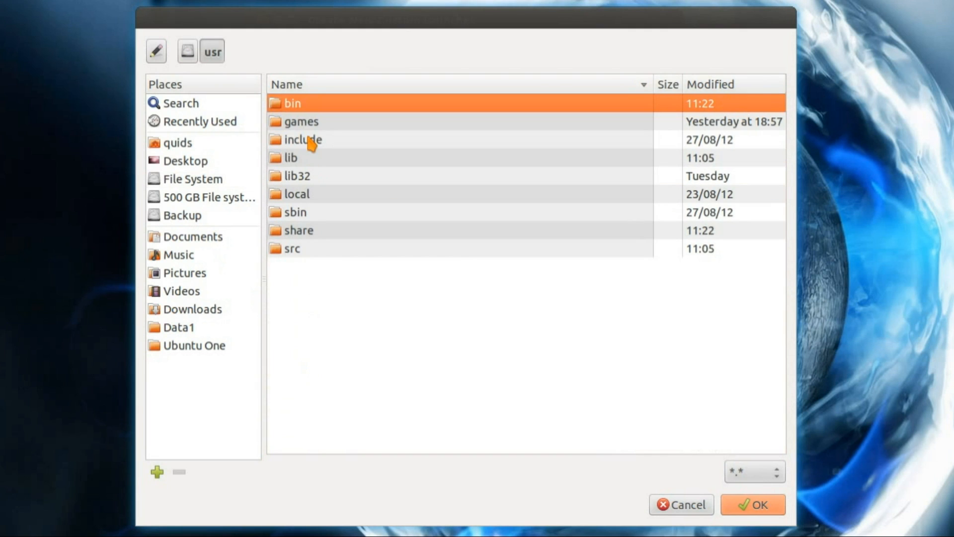
pyautogui.moveTo(314, 183)
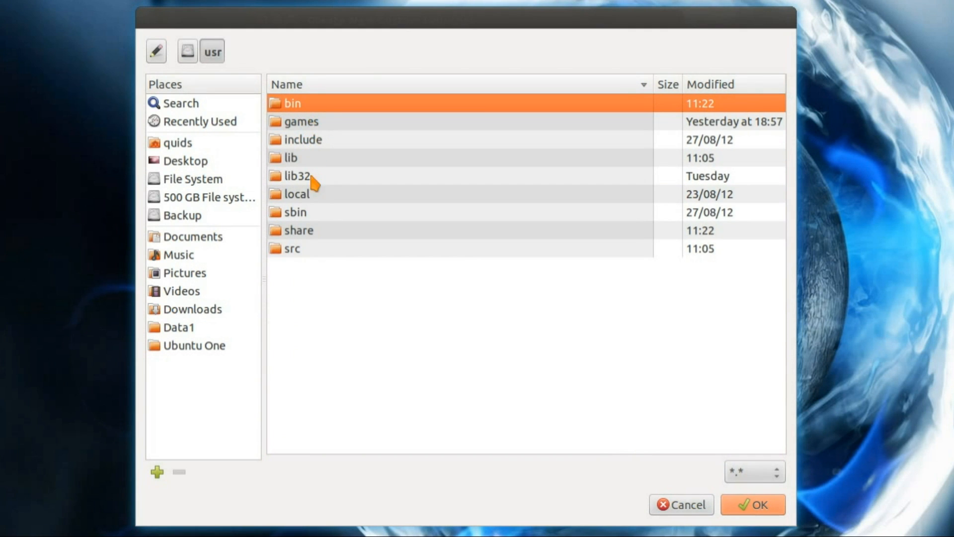
pyautogui.doubleClick(295, 194)
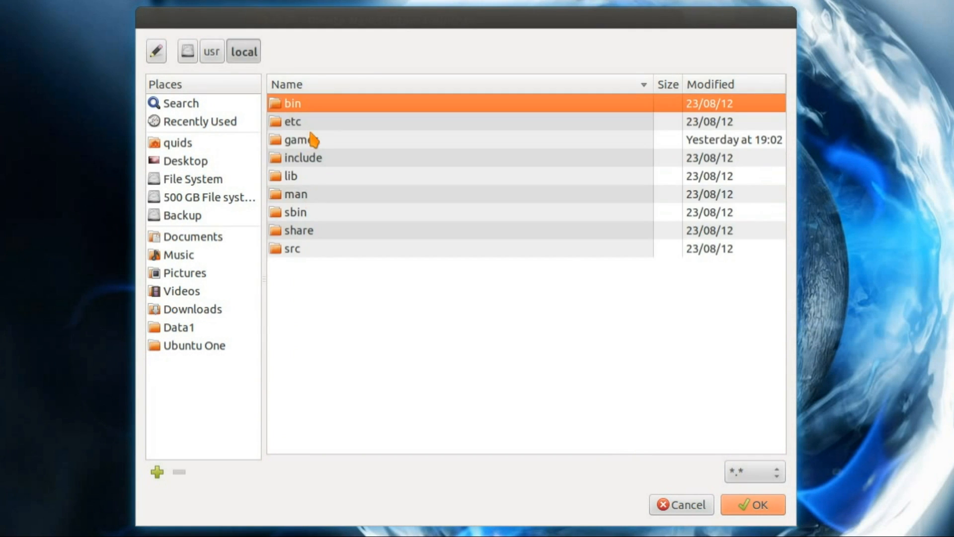
pyautogui.doubleClick(298, 139)
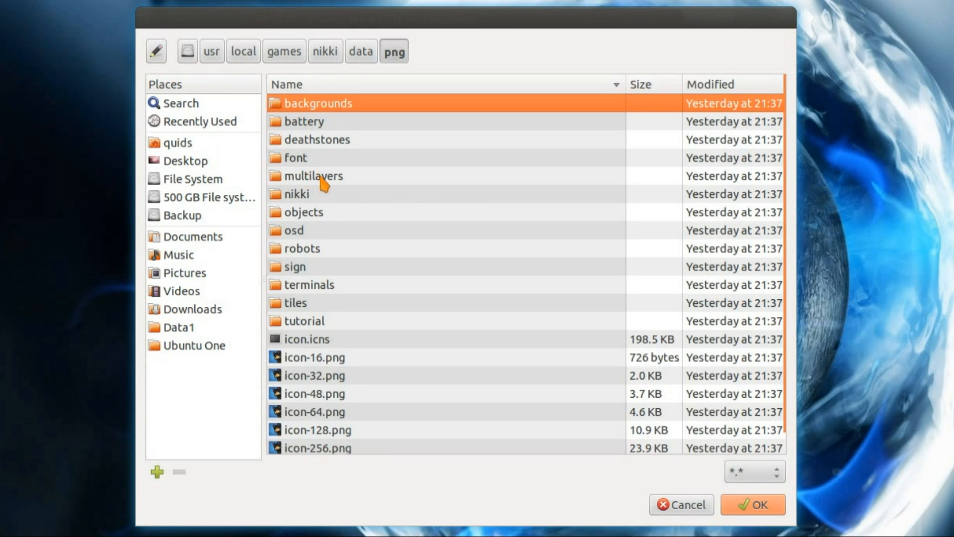
pyautogui.scroll(-3)
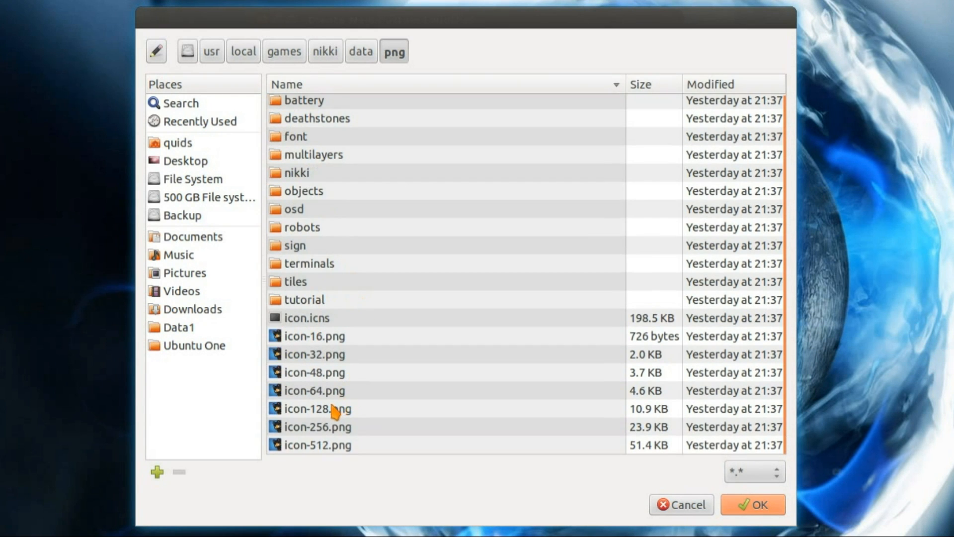
pyautogui.click(753, 504)
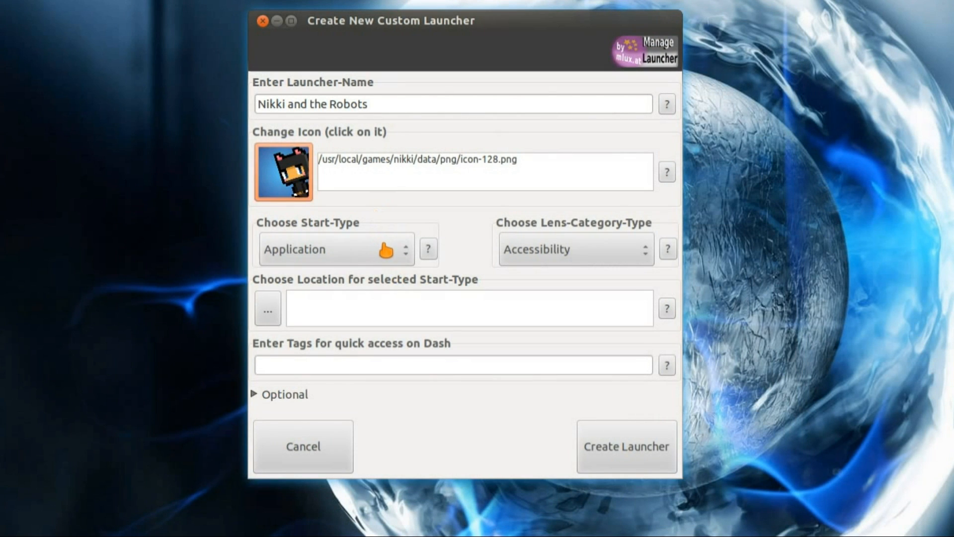
# - Set the start type to Run in Terminal and the Dash category to Games
pyautogui.click(334, 249)
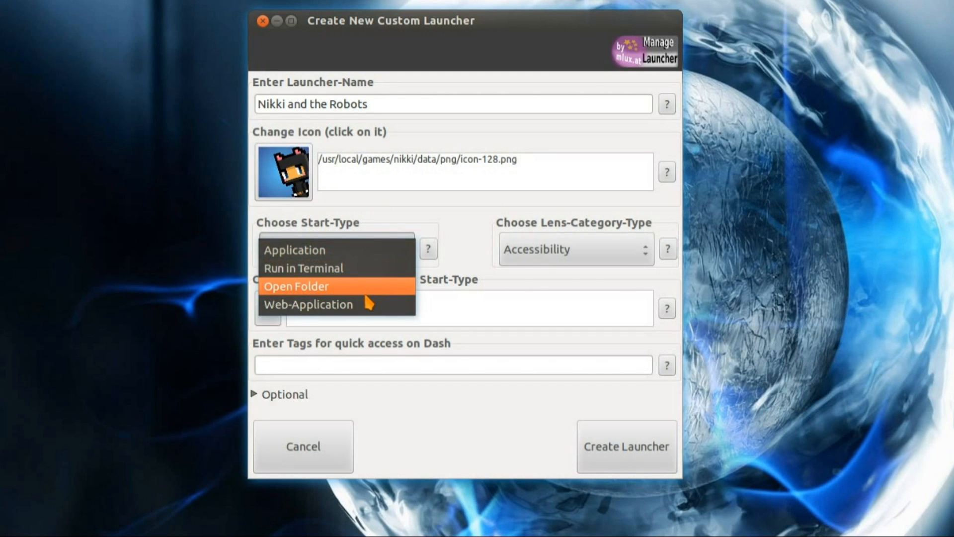
pyautogui.moveTo(369, 250)
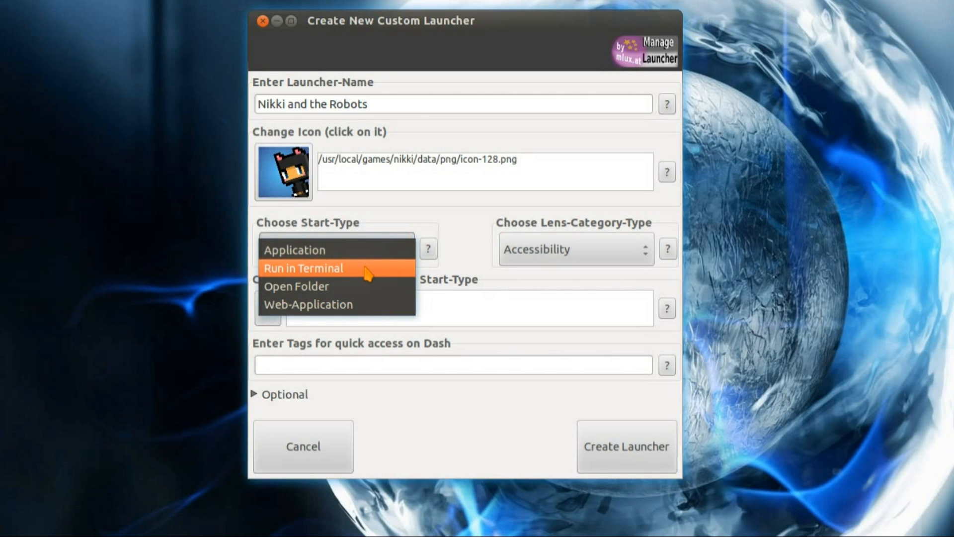
pyautogui.click(304, 268)
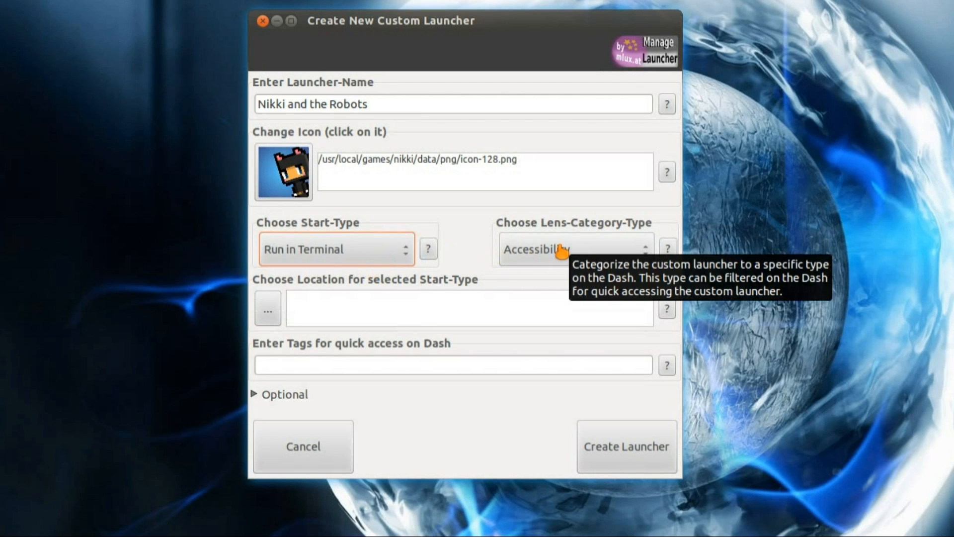
pyautogui.click(572, 249)
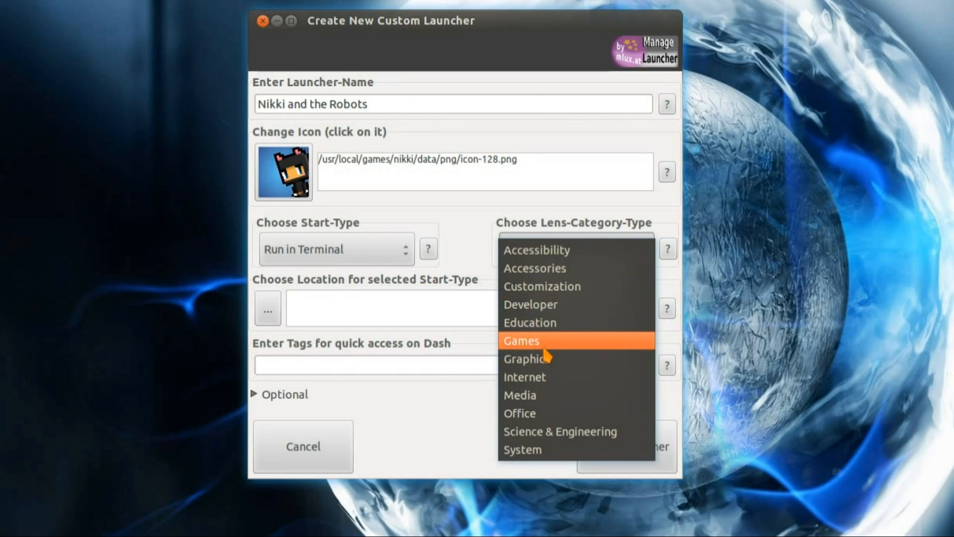
pyautogui.click(267, 309)
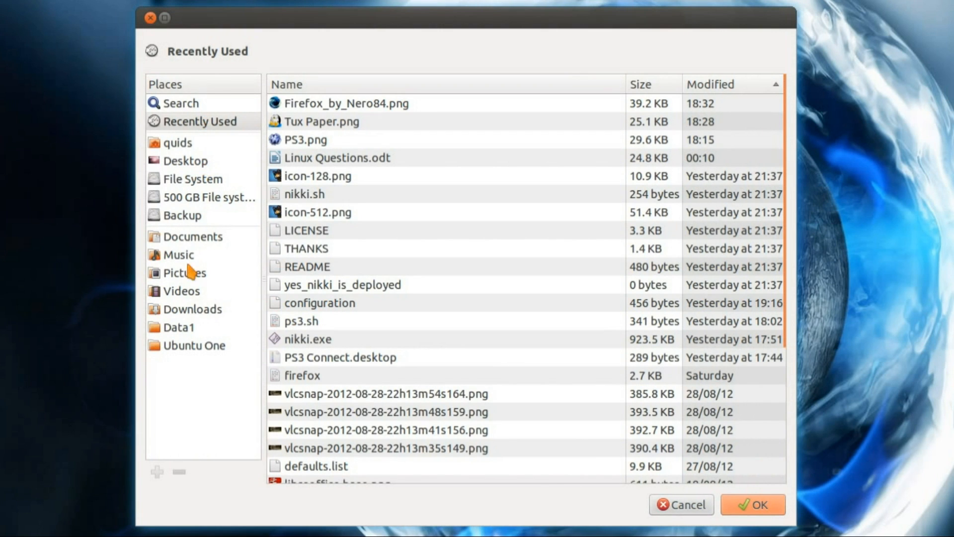
# - Choose /usr/local/games/nikki/nikki.sh as the script the launcher runs
pyautogui.click(193, 179)
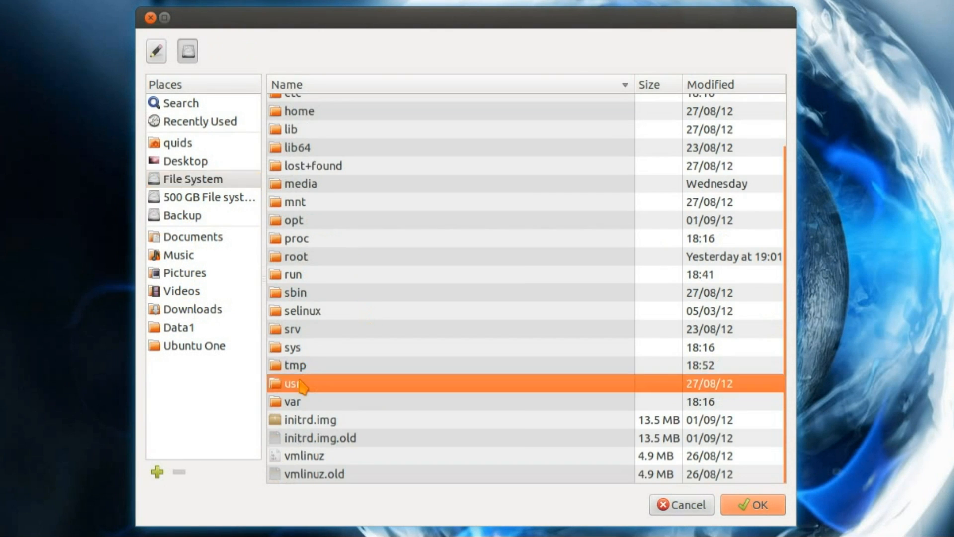
pyautogui.doubleClick(291, 383)
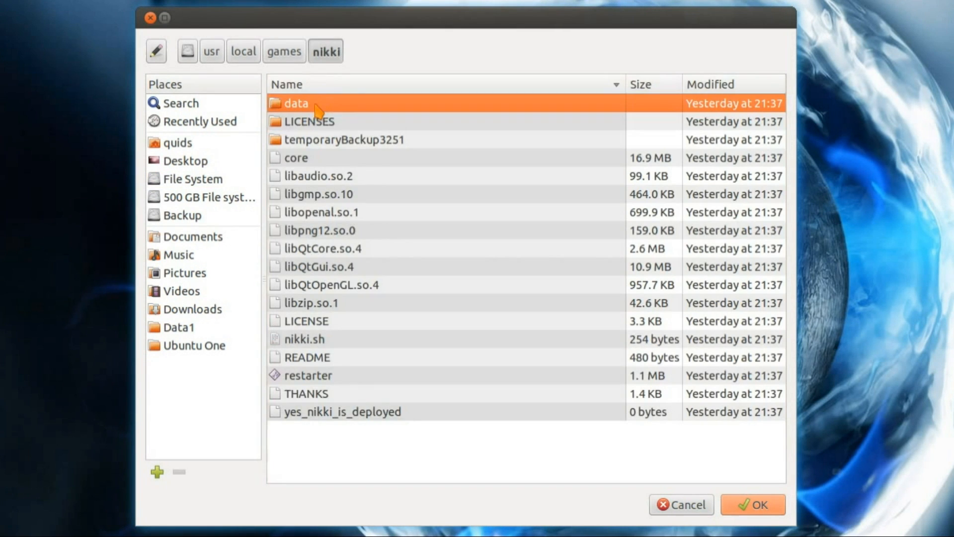
pyautogui.moveTo(317, 346)
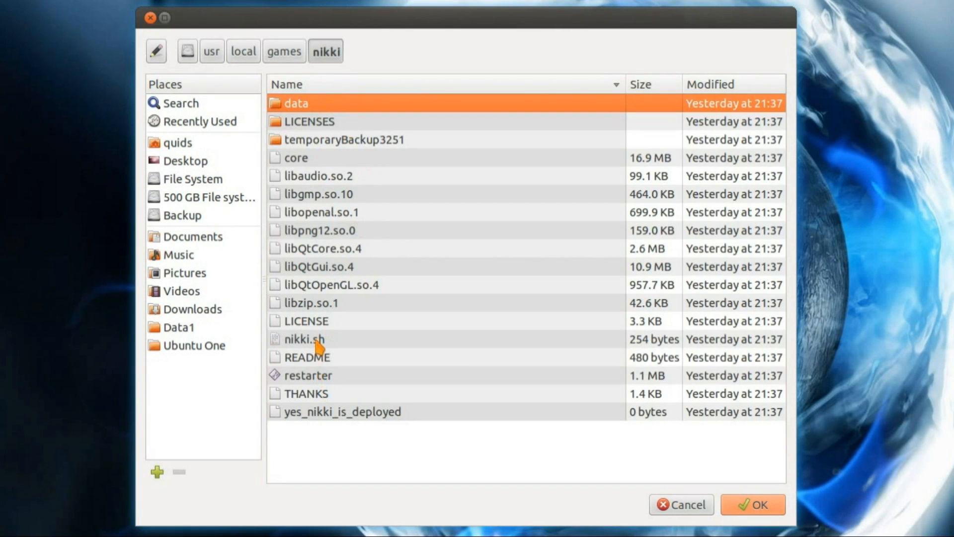
pyautogui.click(304, 339)
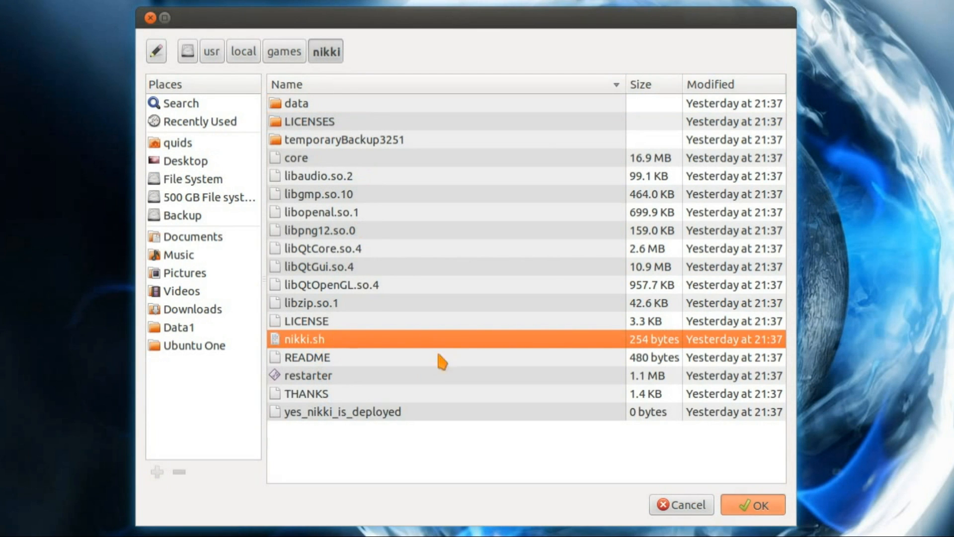
pyautogui.click(751, 504)
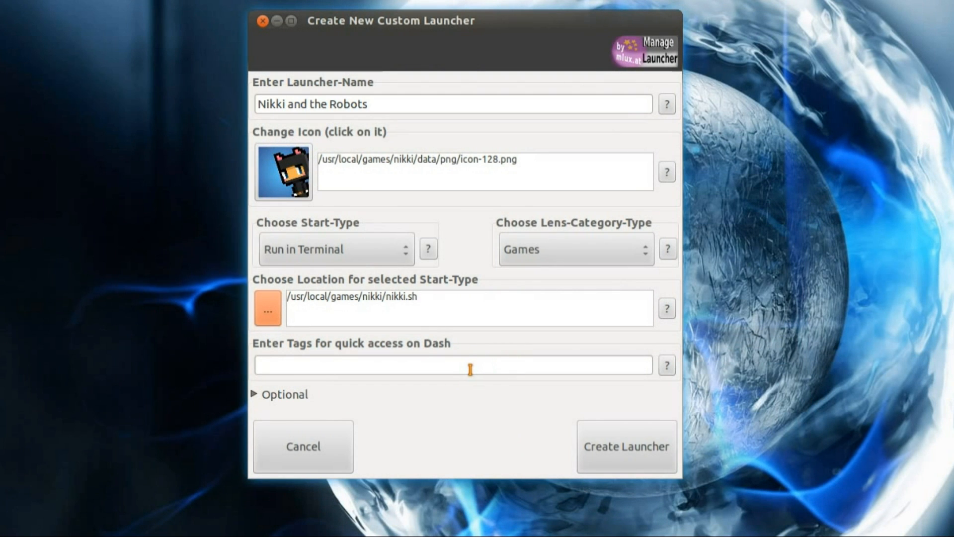
# - Enter 'nikki' as the Dash quick-access tag
pyautogui.click(453, 366)
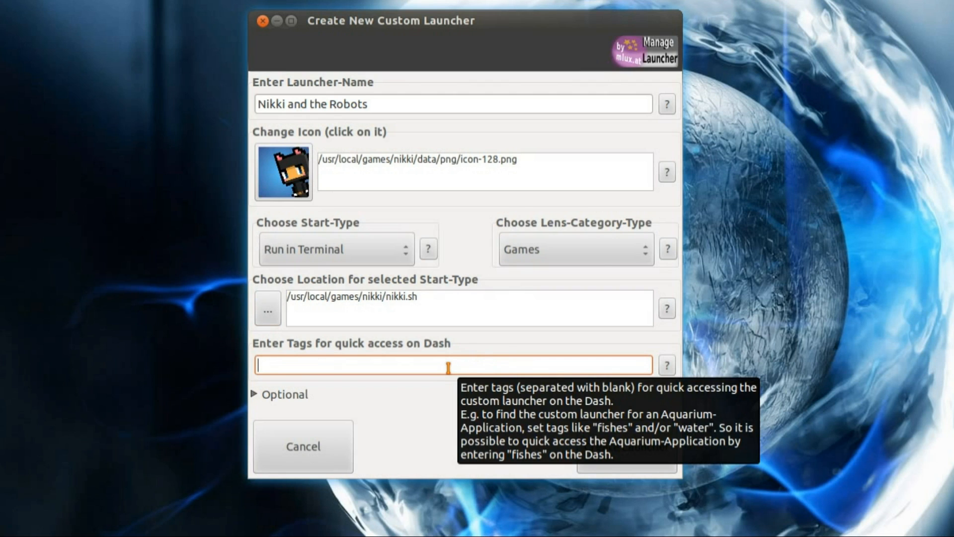
pyautogui.write('nikki')
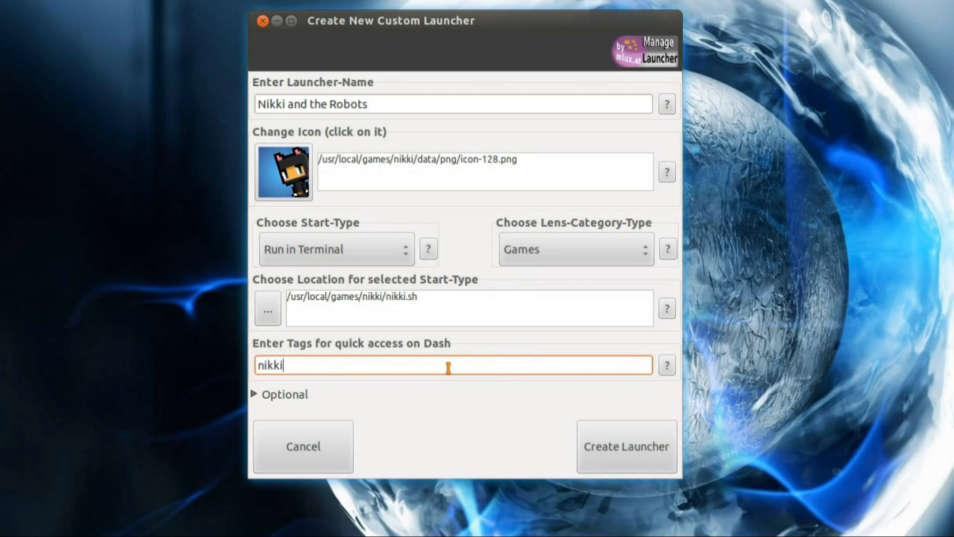
pyautogui.moveTo(511, 389)
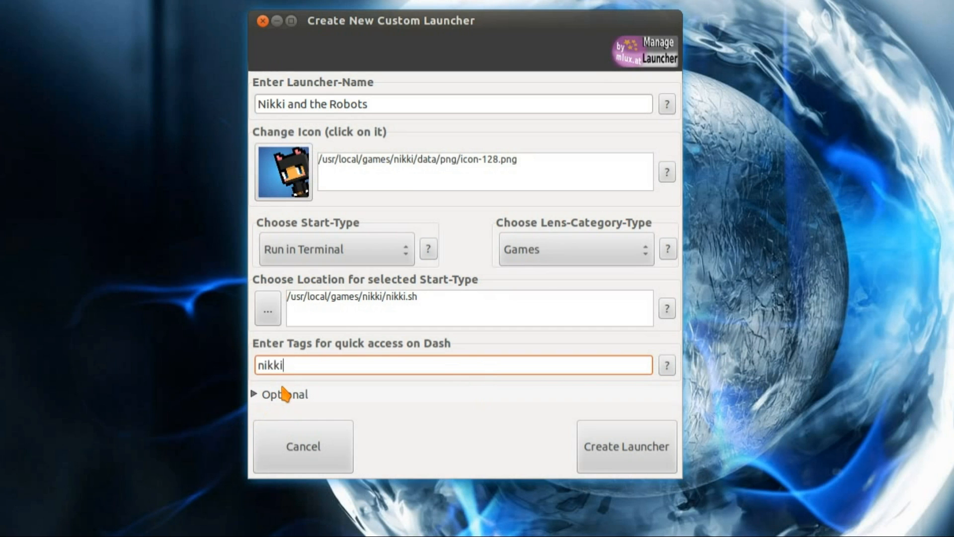
# - Expand Optional settings and review the Application Starter tab, keeping the defaults
pyautogui.click(283, 393)
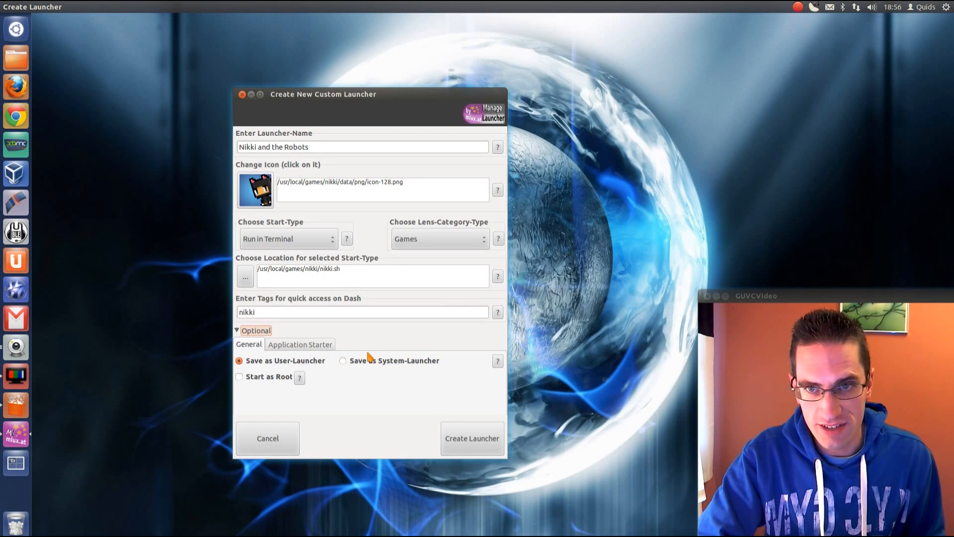
pyautogui.moveTo(377, 365)
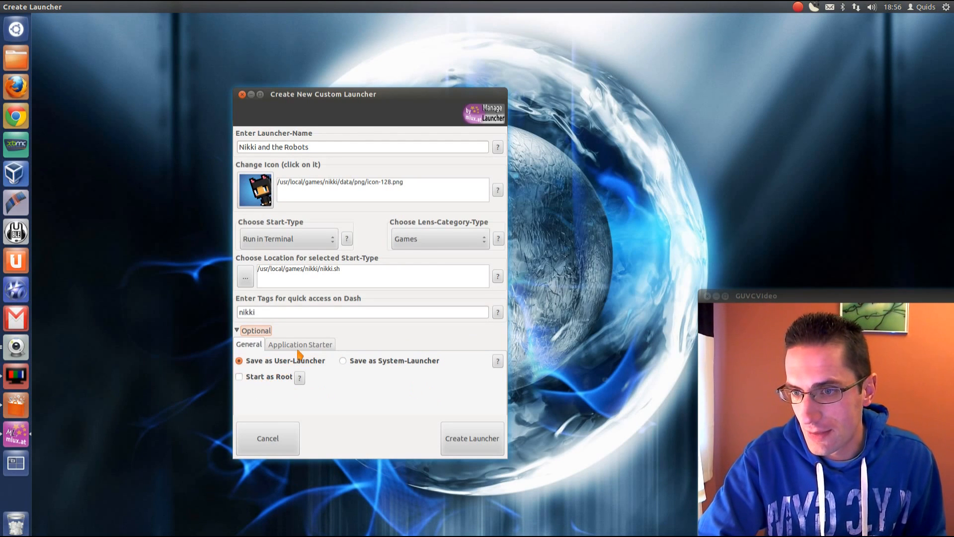
pyautogui.click(299, 344)
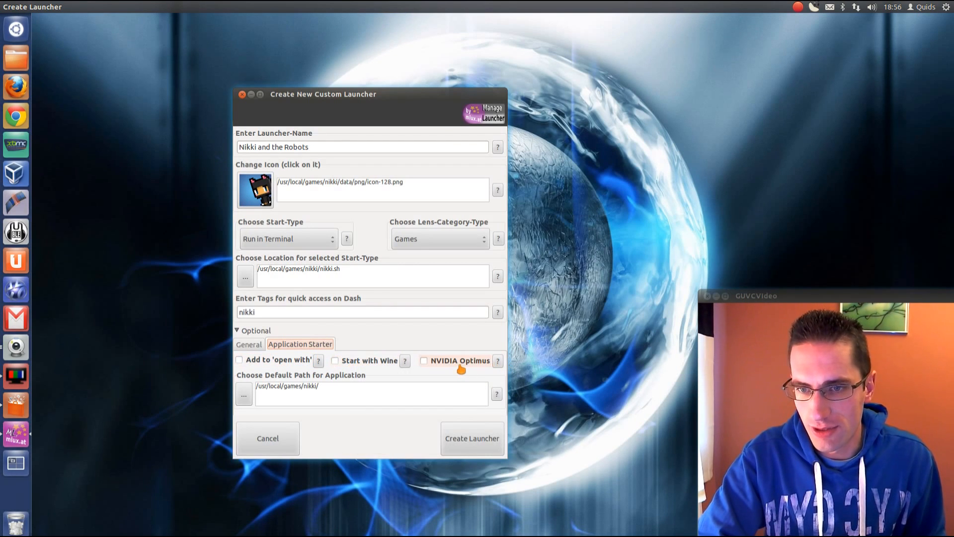
pyautogui.moveTo(497, 360)
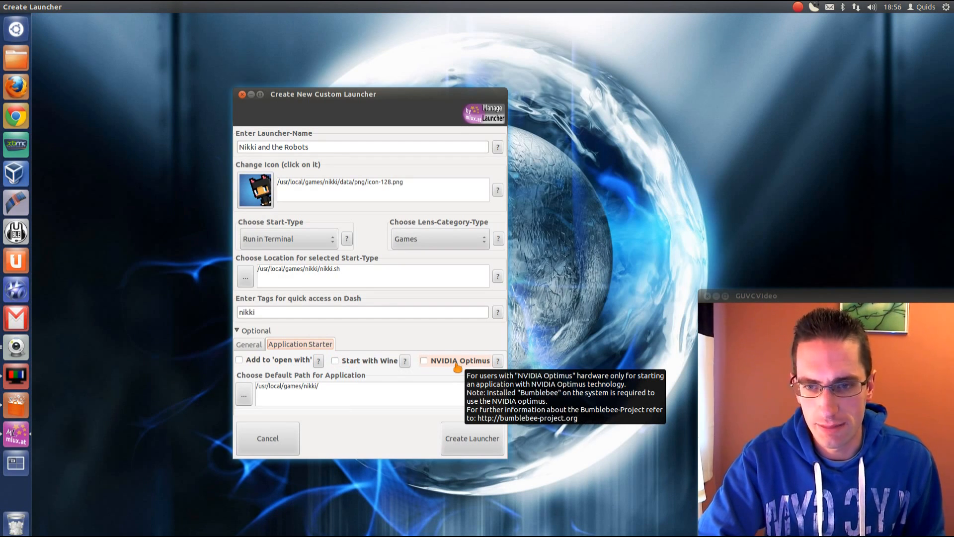
pyautogui.moveTo(463, 444)
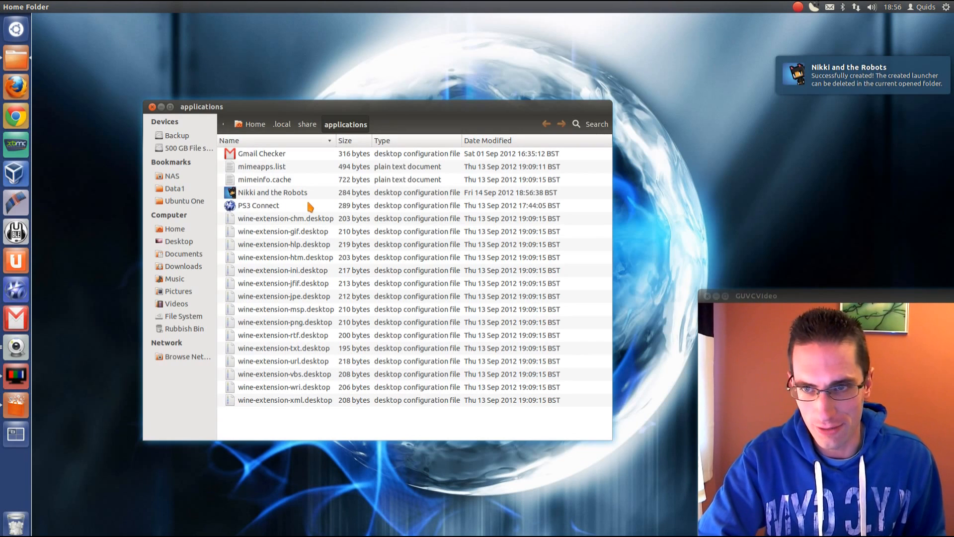
# - Check the Nikki and the Robots launcher's properties show command /usr/local/games/nikki/nikki.sh
pyautogui.click(272, 192)
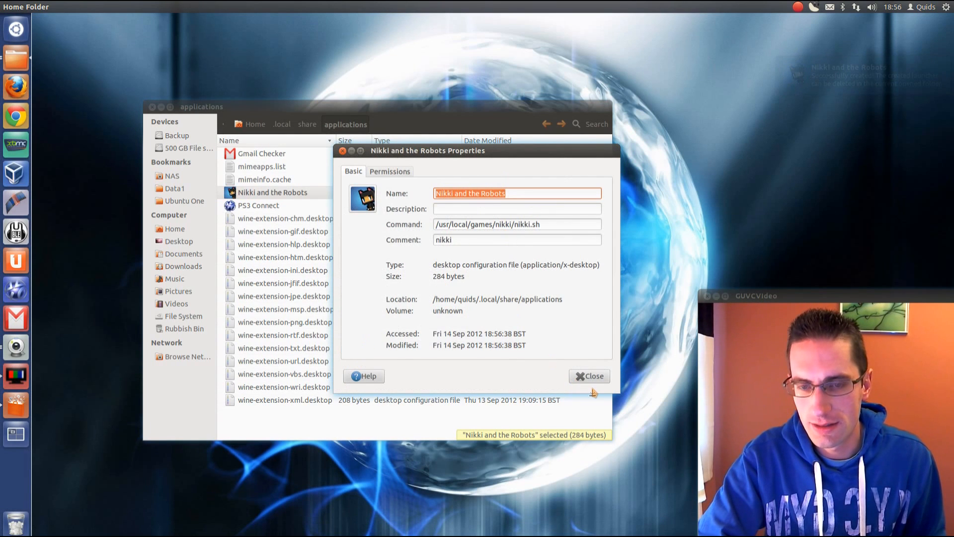
pyautogui.click(588, 376)
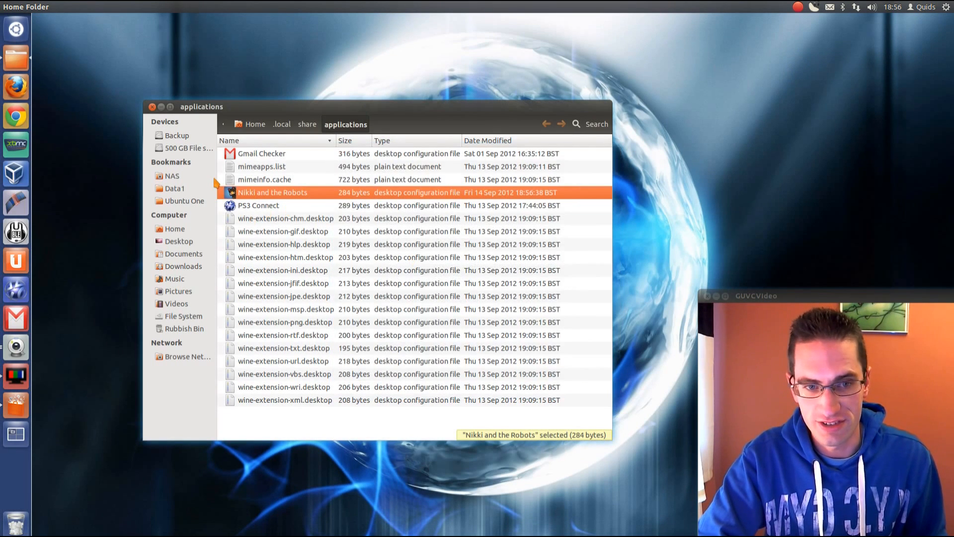
# - Search the Dash for 'ni' and launch Nikki and the Robots
pyautogui.click(15, 29)
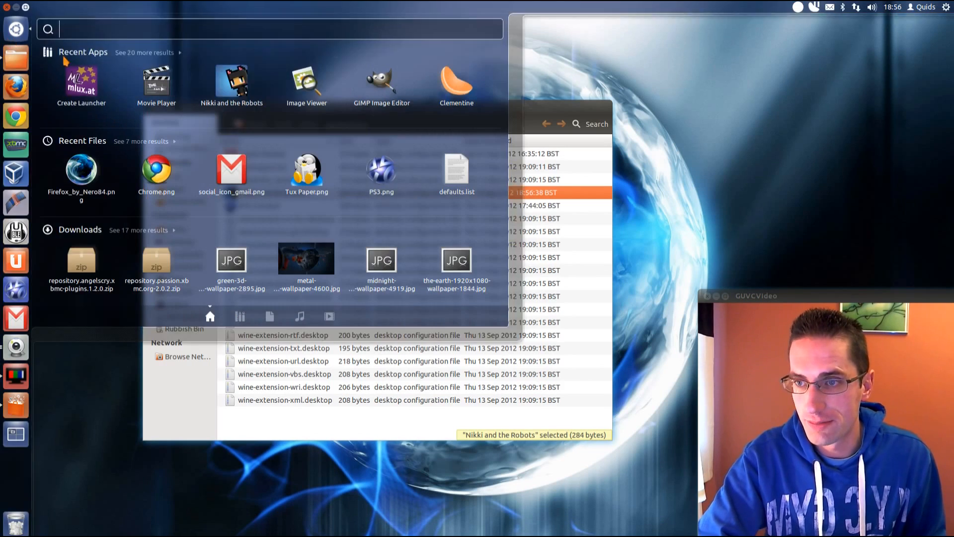
pyautogui.write('ni')
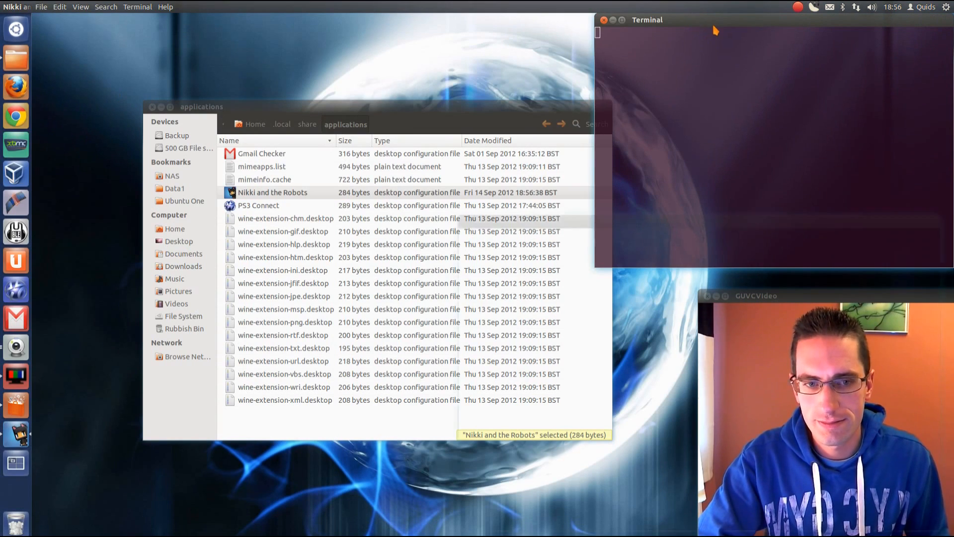
pyautogui.doubleClick(271, 192)
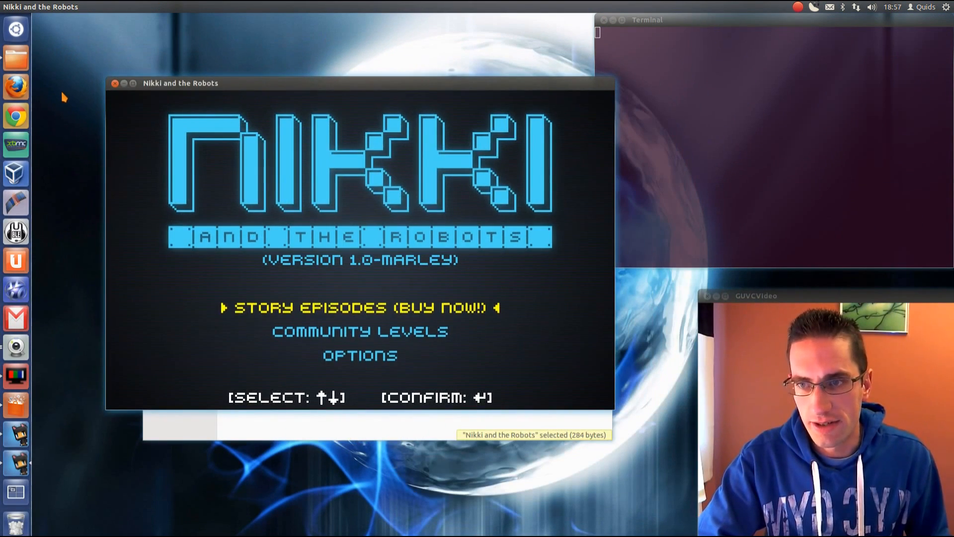
pyautogui.moveTo(111, 95)
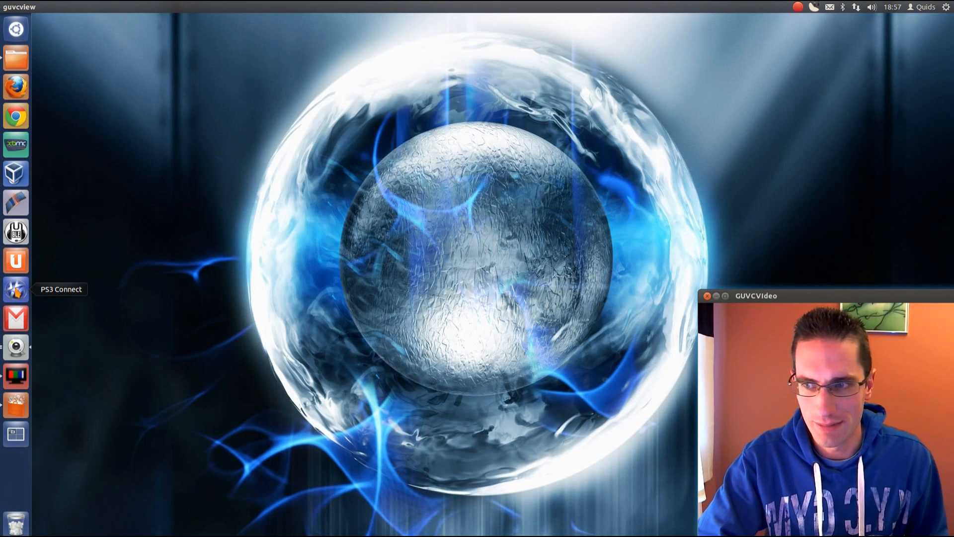
pyautogui.moveTo(16, 318)
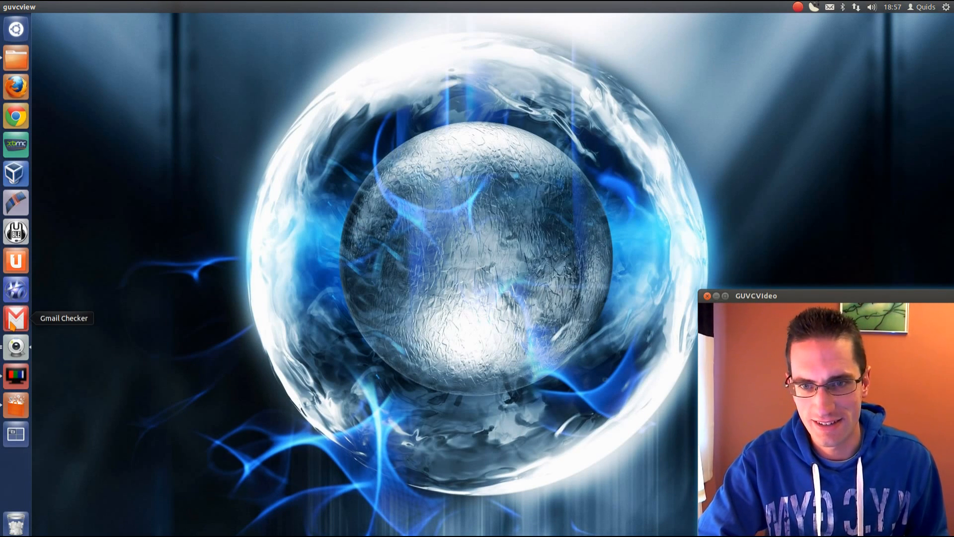
pyautogui.moveTo(453, 269)
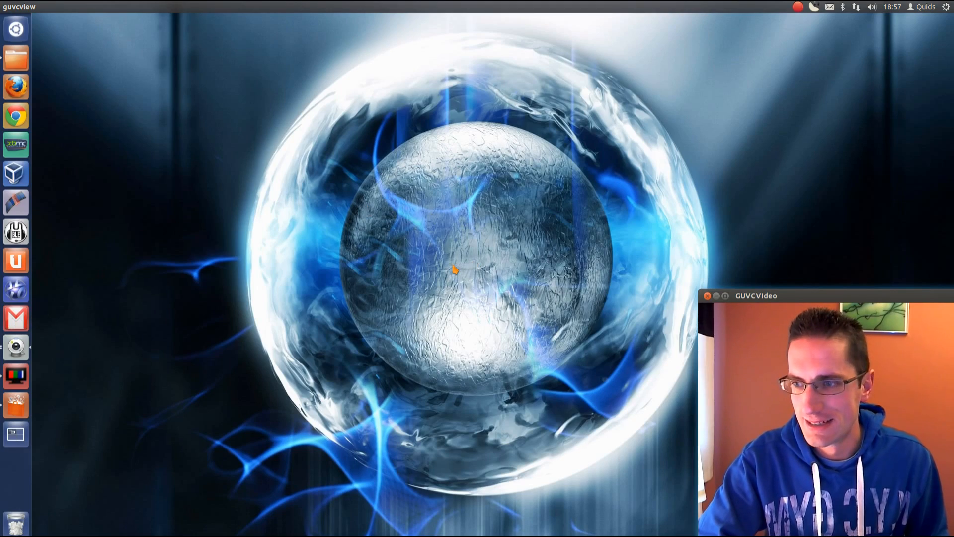